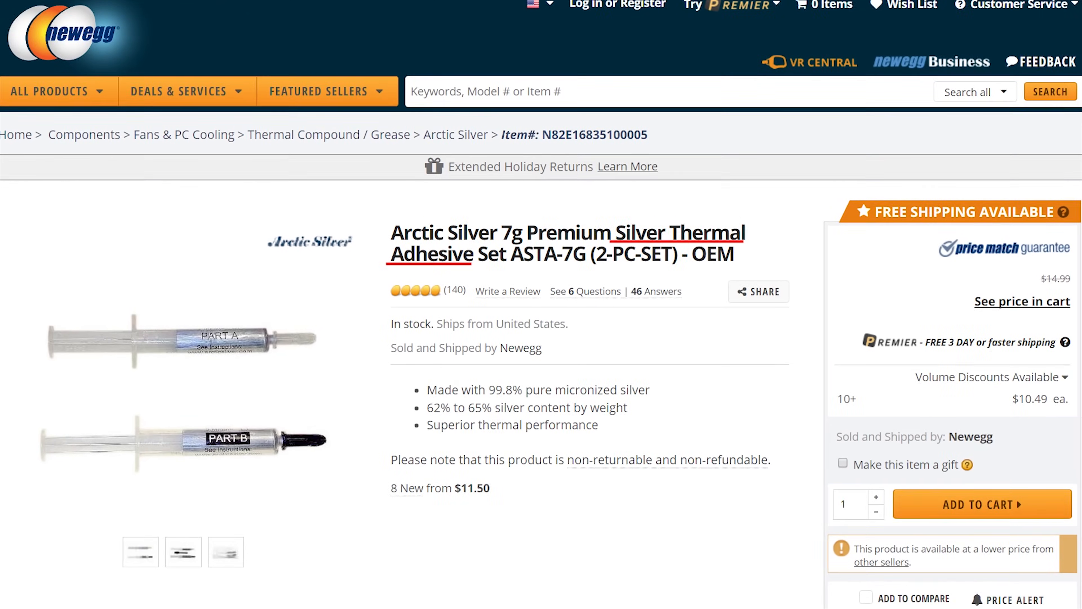
scroll(down, 3)
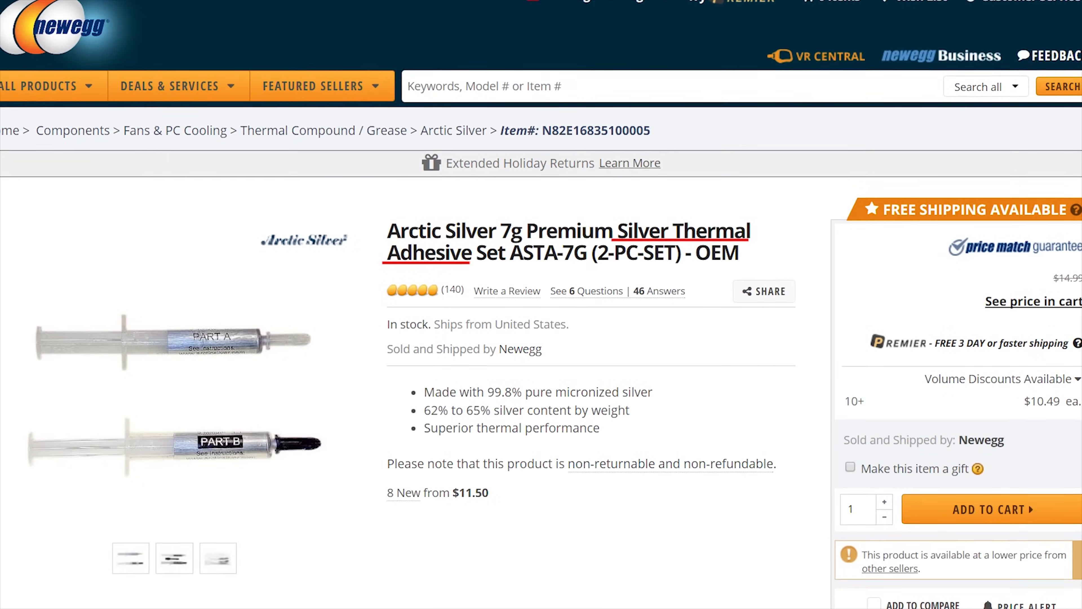